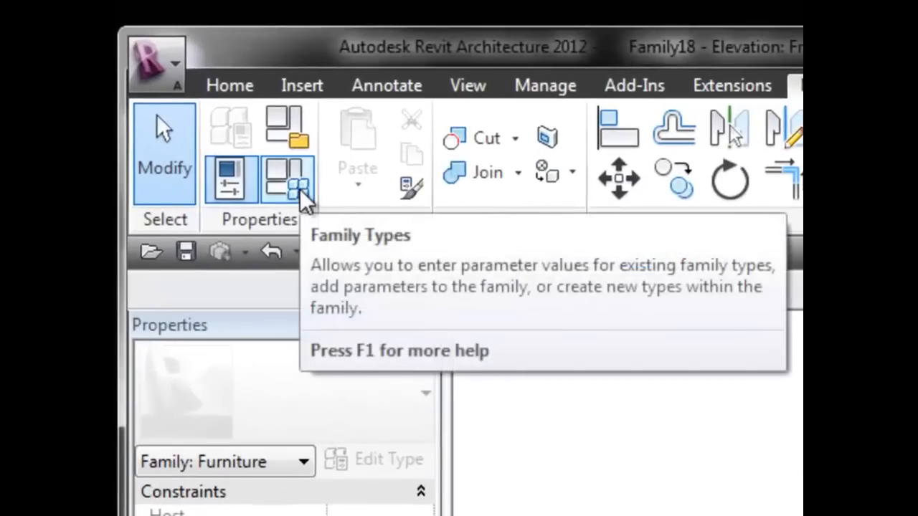
In Family Types, change the post_thick formula from radius / 12 to radius / 16
{"action": "left_click", "coordinate": [285, 179]}
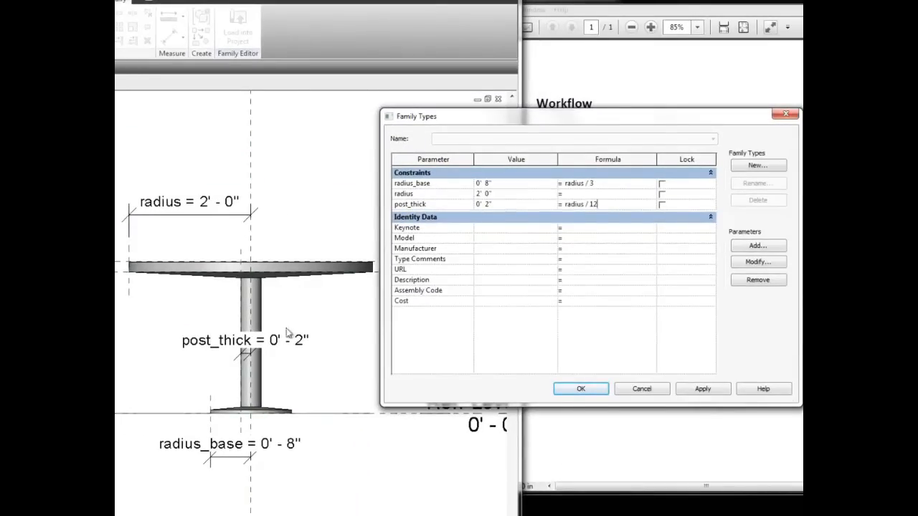
{"action": "mouse_move", "coordinate": [246, 321]}
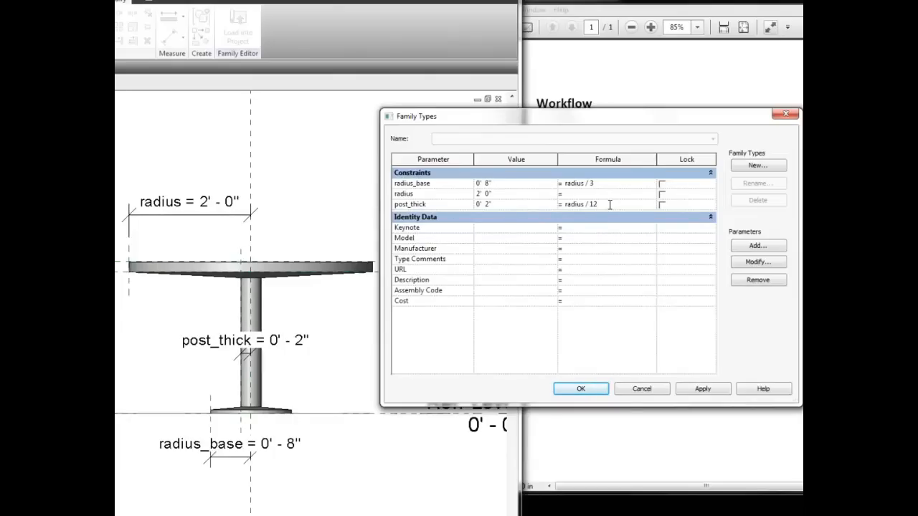
{"action": "key", "text": "BackSpace"}
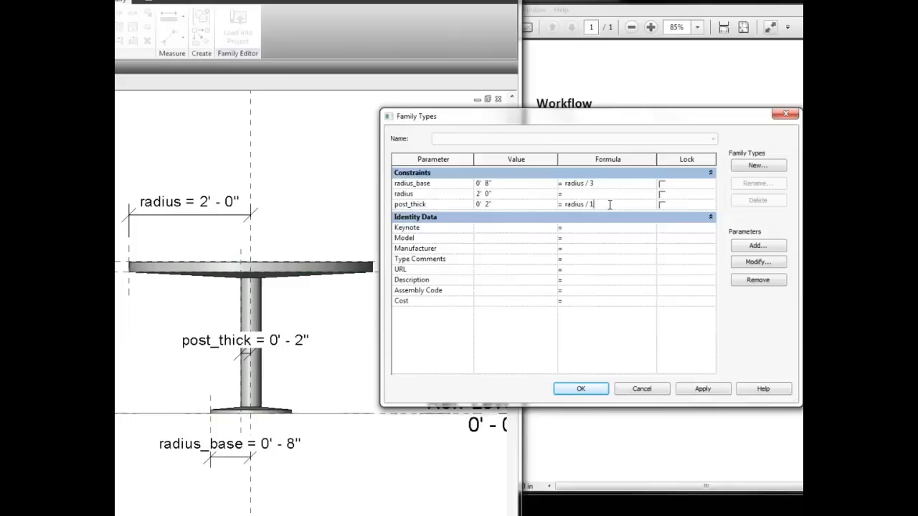
{"action": "type", "text": "6"}
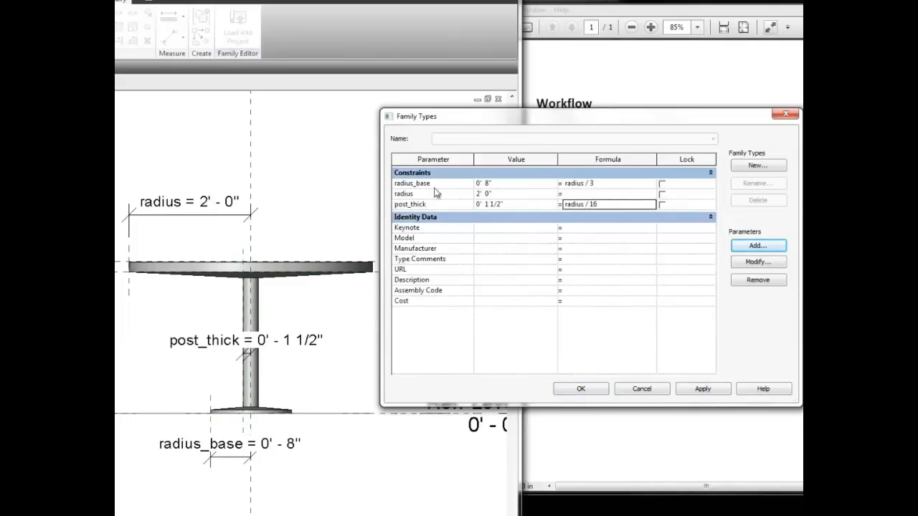
{"action": "mouse_move", "coordinate": [444, 188]}
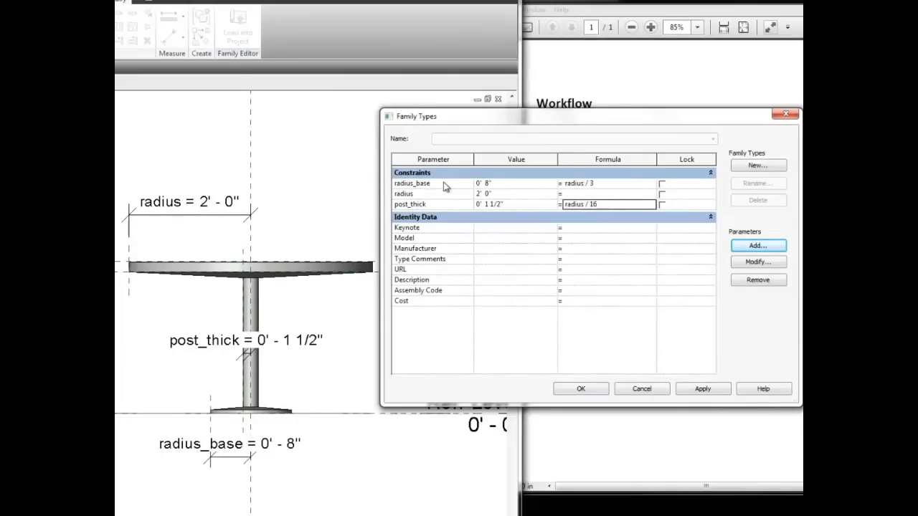
{"action": "mouse_move", "coordinate": [583, 263]}
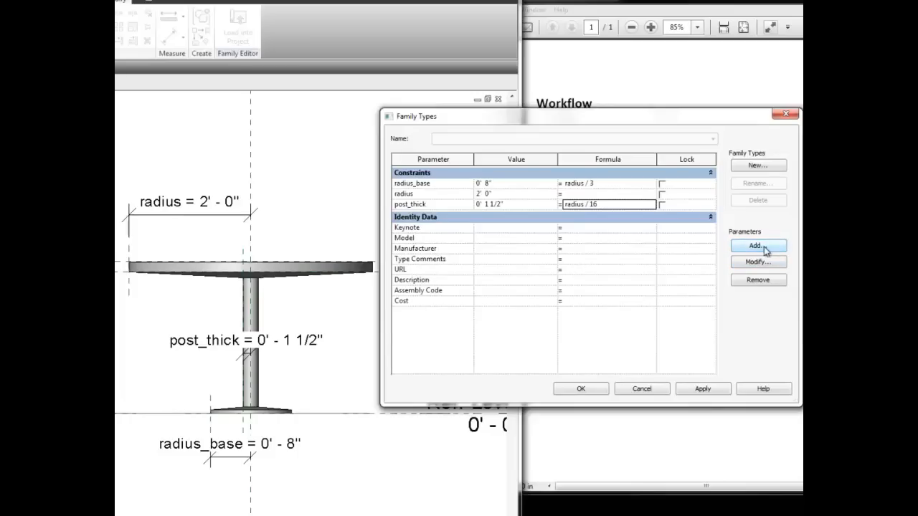
Create a 'diameter' length type parameter under Dimensions
{"action": "left_click", "coordinate": [758, 245]}
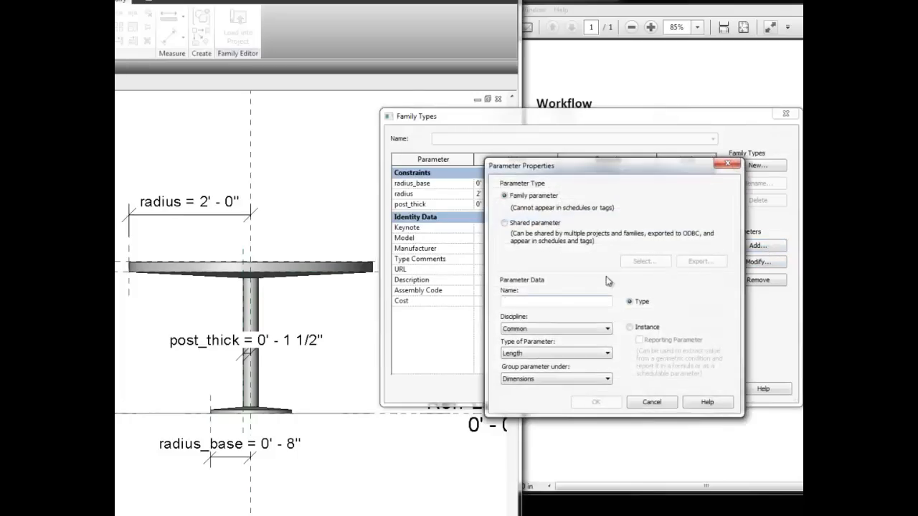
{"action": "type", "text": "diameter"}
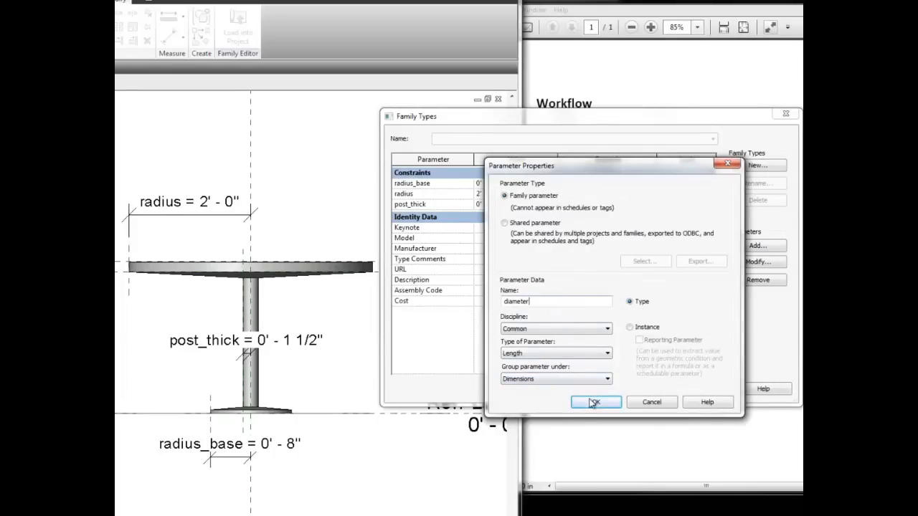
{"action": "left_click", "coordinate": [595, 401]}
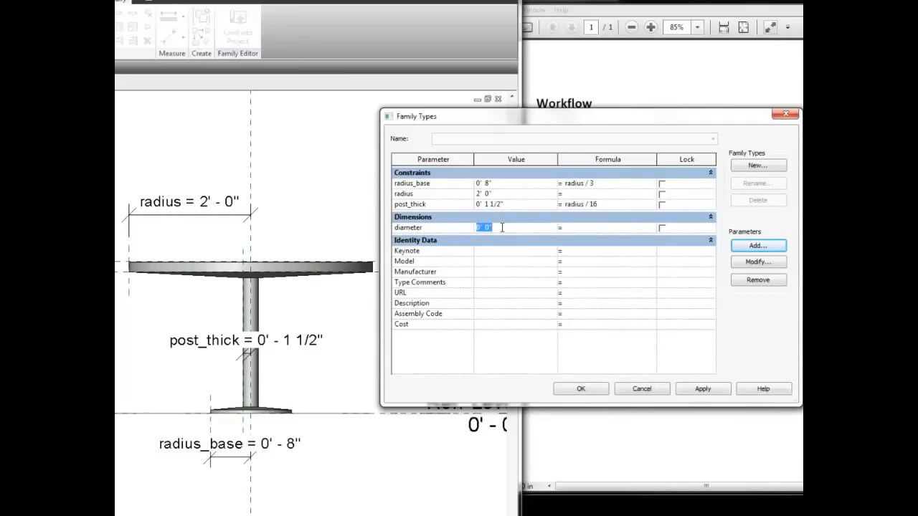
Set diameter to 3' 0" and drive radius with the formula diameter / 2
{"action": "type", "text": "36"}
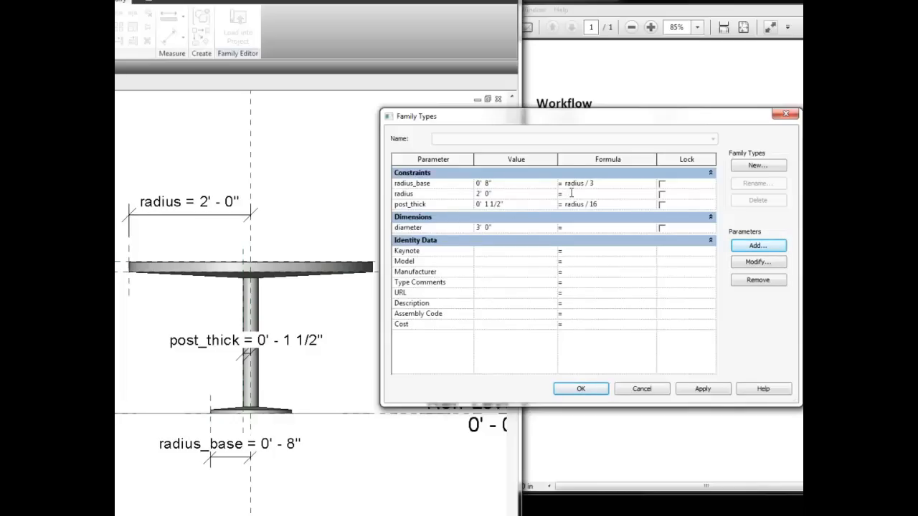
{"action": "type", "text": "diameter /"}
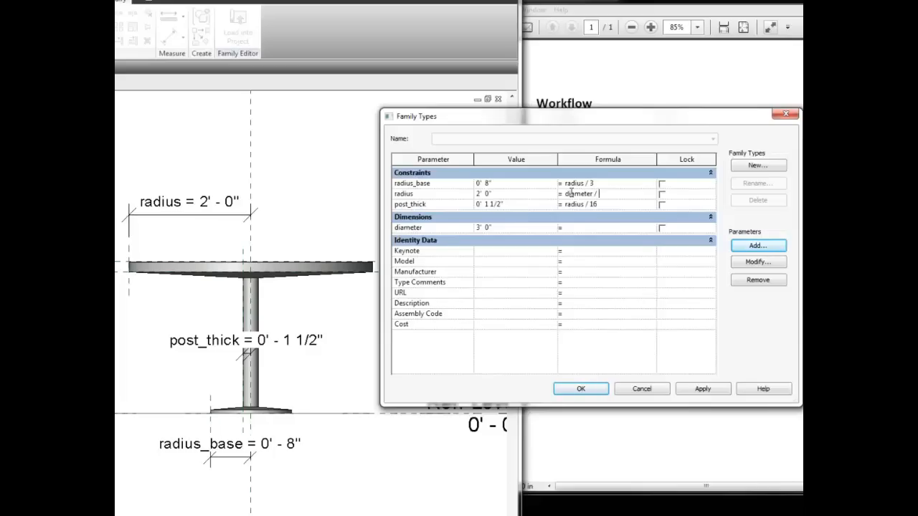
{"action": "type", "text": "2"}
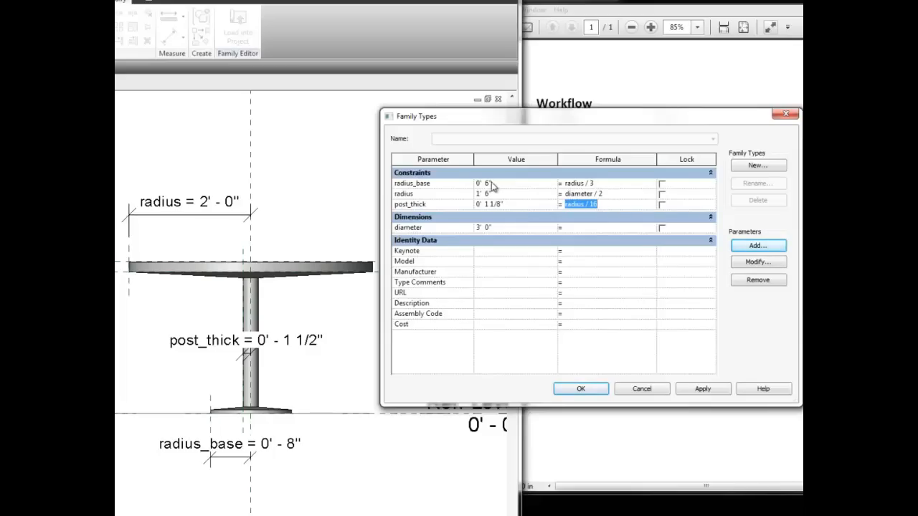
{"action": "mouse_move", "coordinate": [487, 215]}
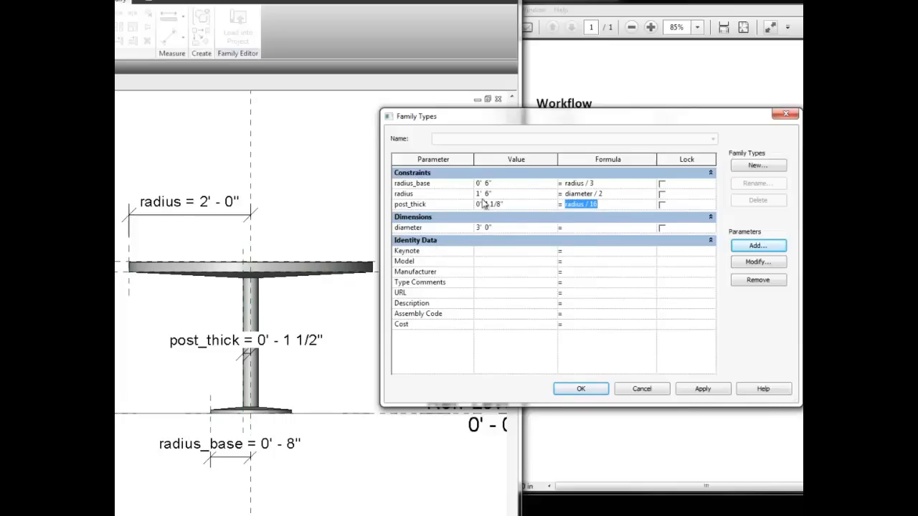
{"action": "left_click", "coordinate": [608, 228]}
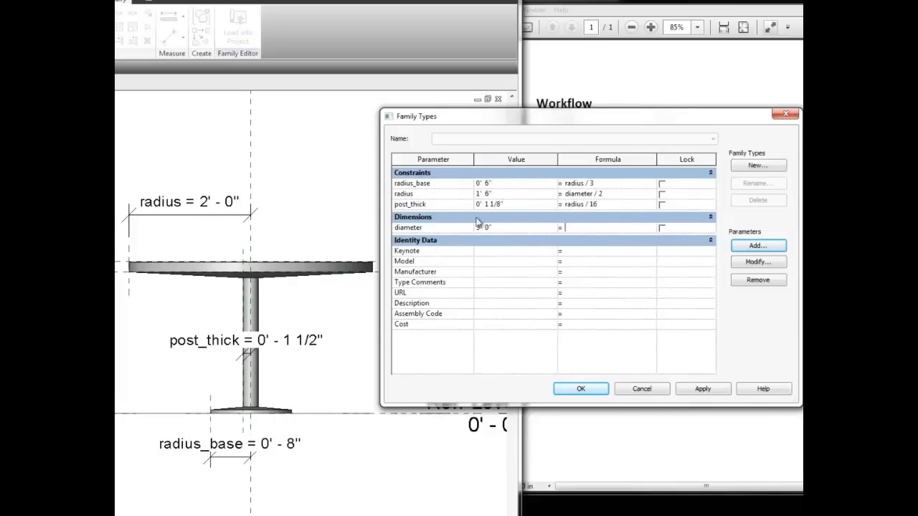
{"action": "type", "text": "3' 0\""}
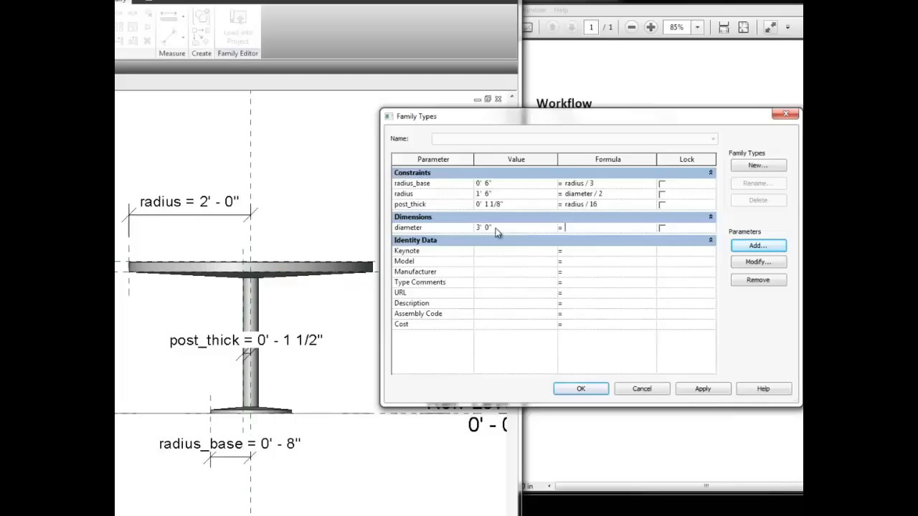
{"action": "mouse_move", "coordinate": [687, 199]}
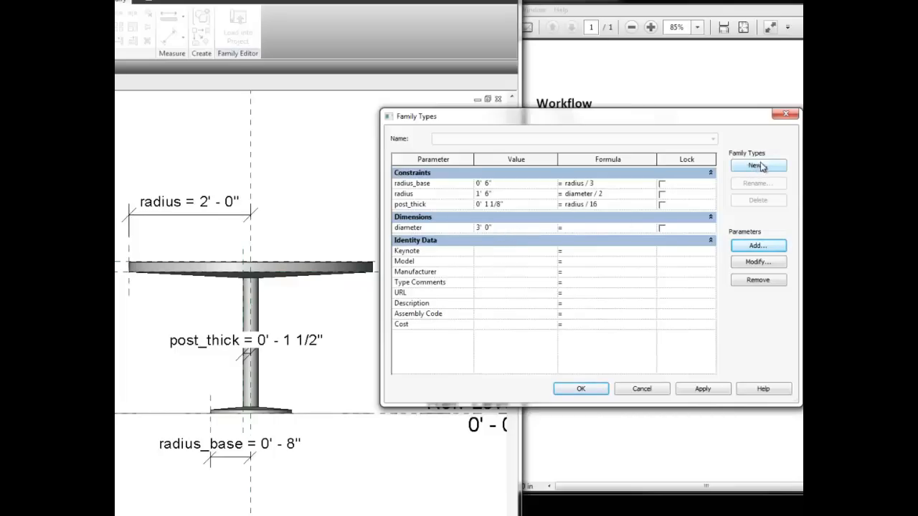
Create a new family type named 36" diameter
{"action": "left_click", "coordinate": [758, 165]}
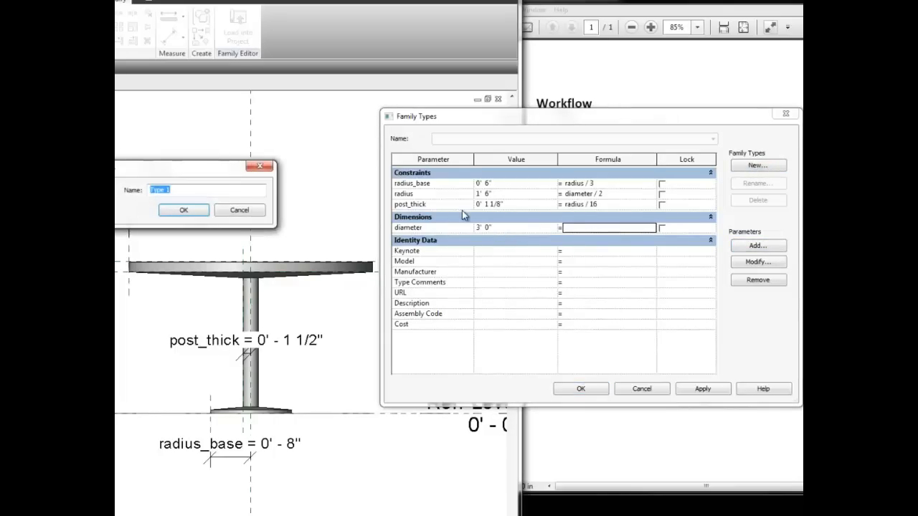
{"action": "type", "text": "36"}
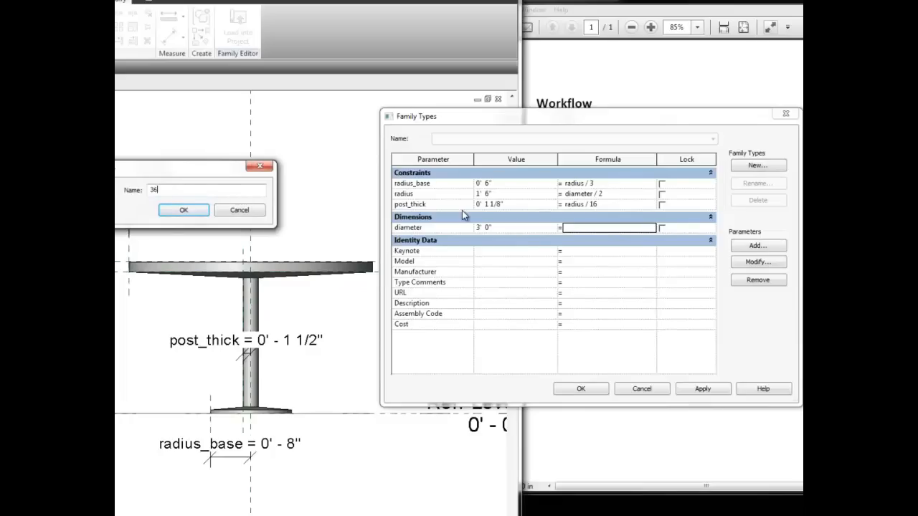
{"action": "type", "text": "\" diameter\""}
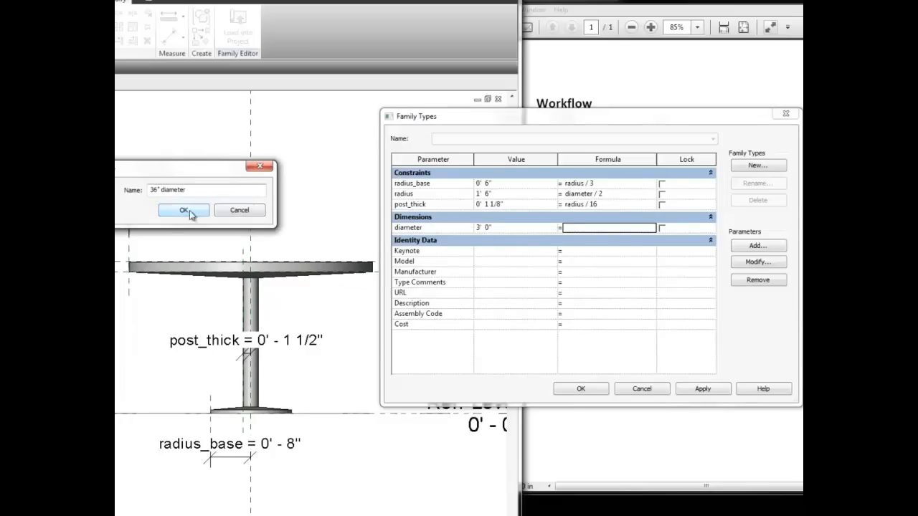
{"action": "left_click", "coordinate": [184, 210]}
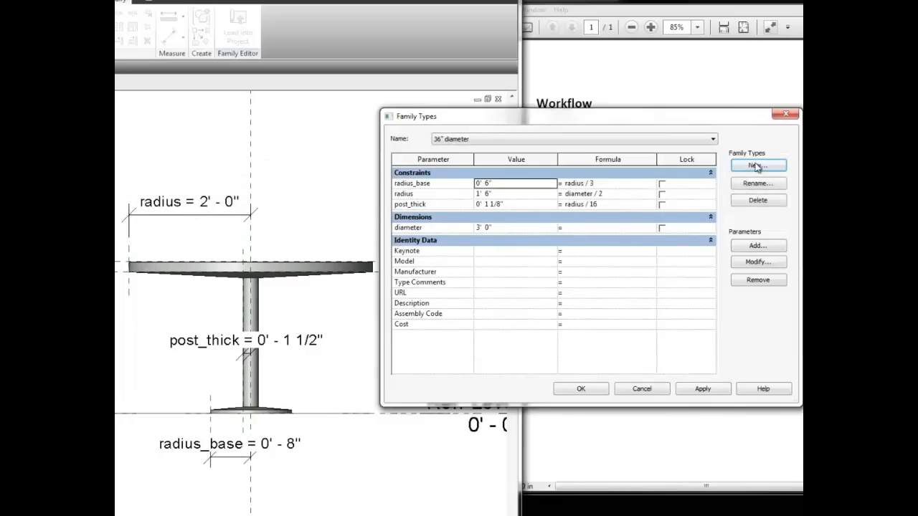
{"action": "mouse_move", "coordinate": [767, 166]}
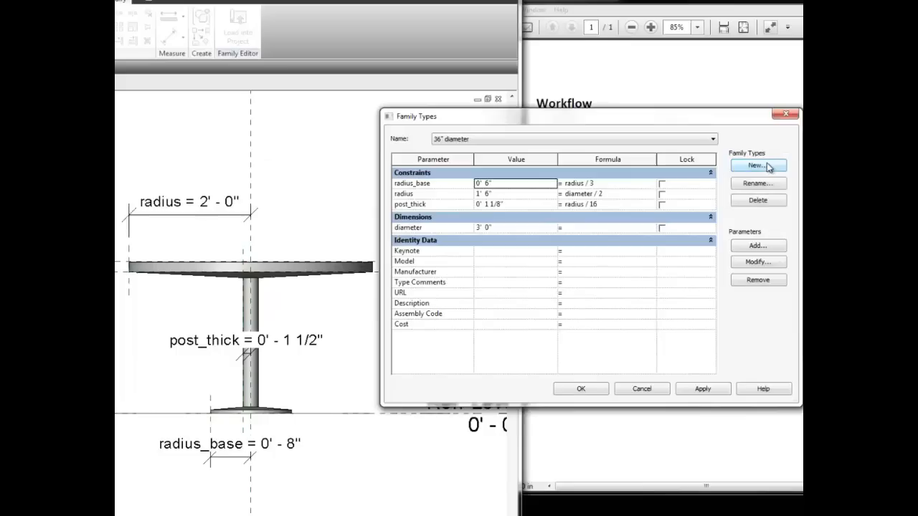
Create a second family type named 60" diameter
{"action": "left_click", "coordinate": [758, 166]}
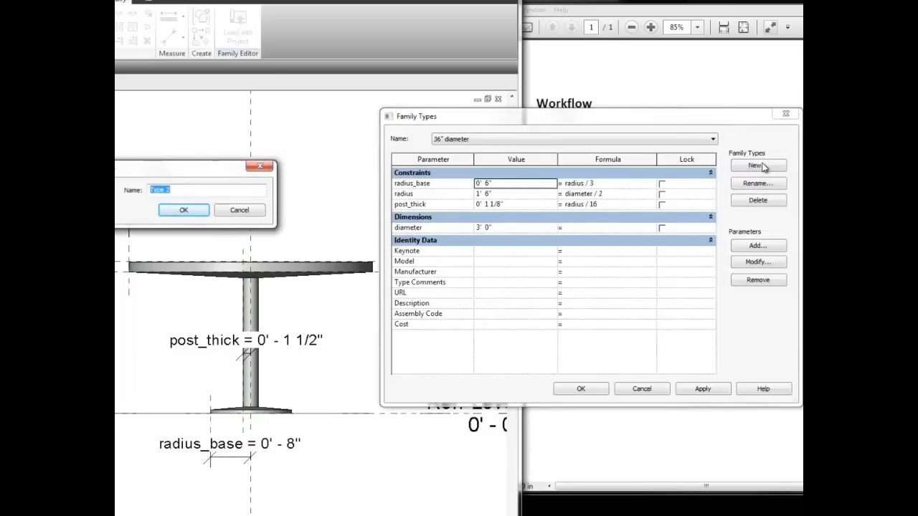
{"action": "type", "text": "60\" d"}
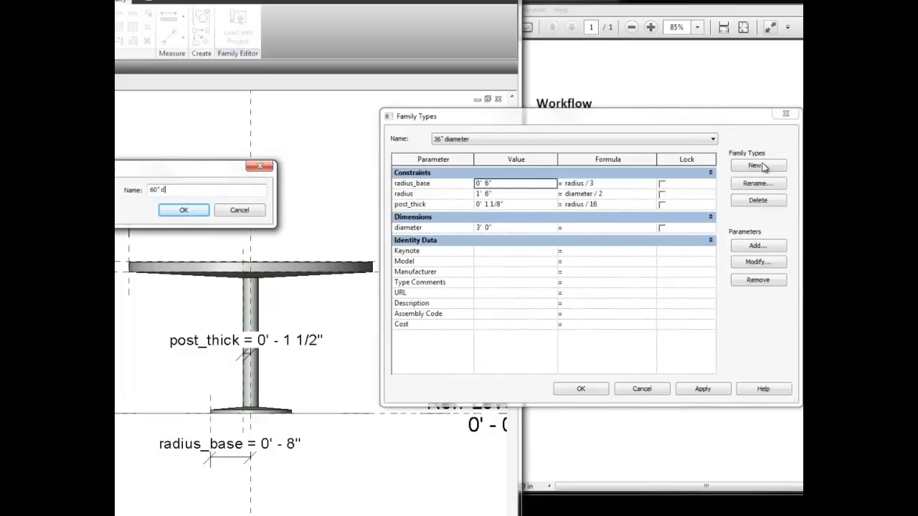
{"action": "type", "text": "iameter"}
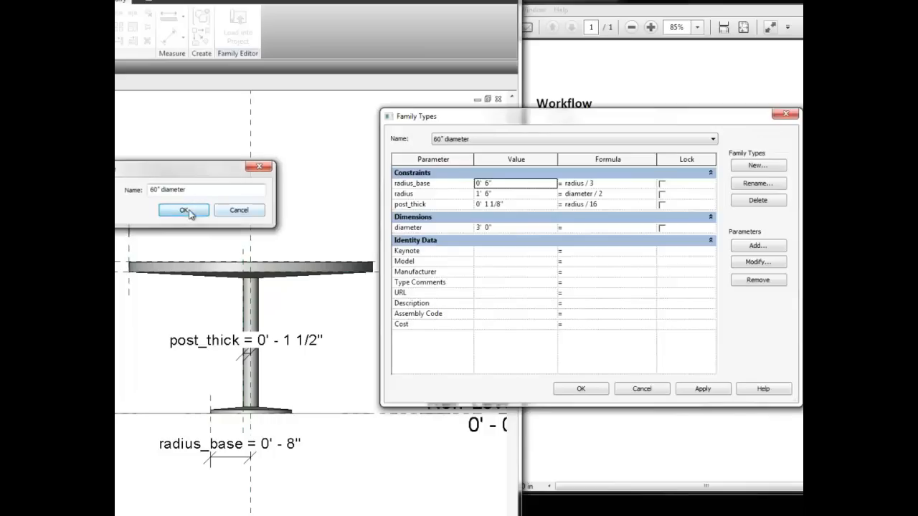
{"action": "left_click", "coordinate": [184, 211]}
{"action": "type", "text": "60"}
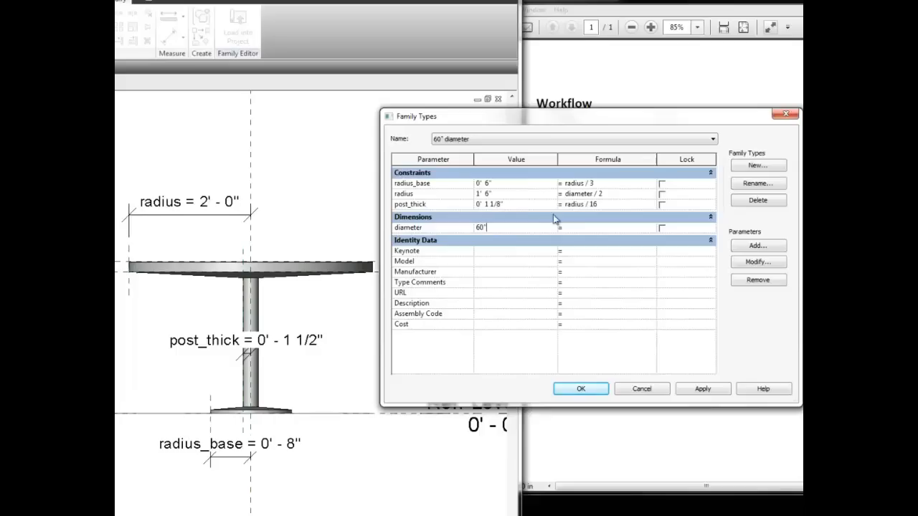
{"action": "mouse_move", "coordinate": [758, 165]}
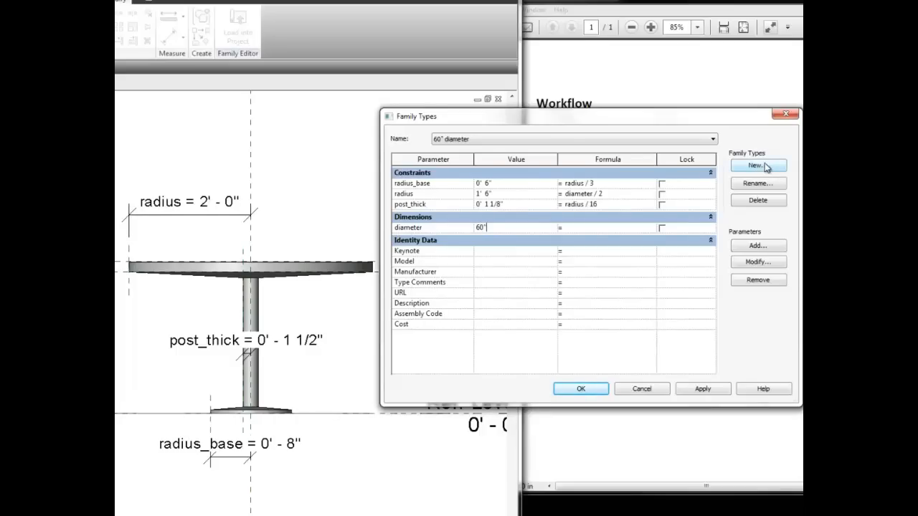
Create an 84" diameter type and enter 84 as its diameter
{"action": "left_click", "coordinate": [758, 165]}
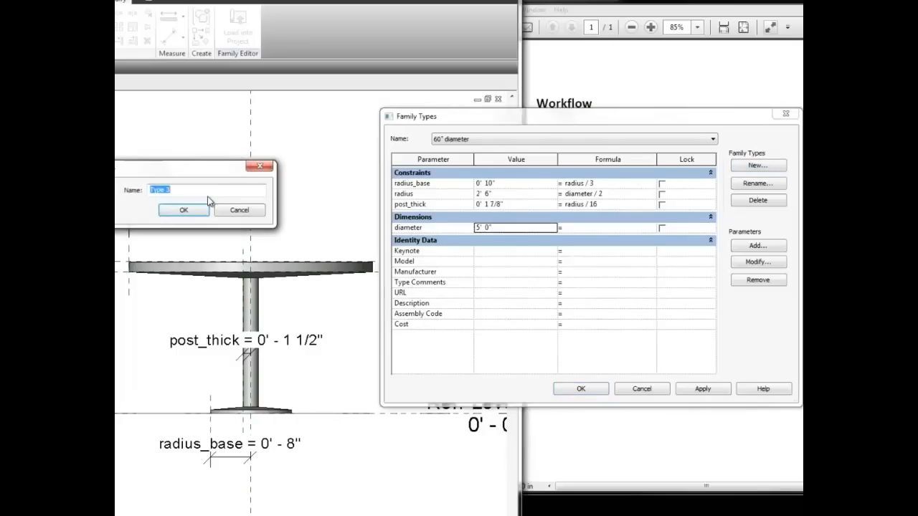
{"action": "type", "text": "84"}
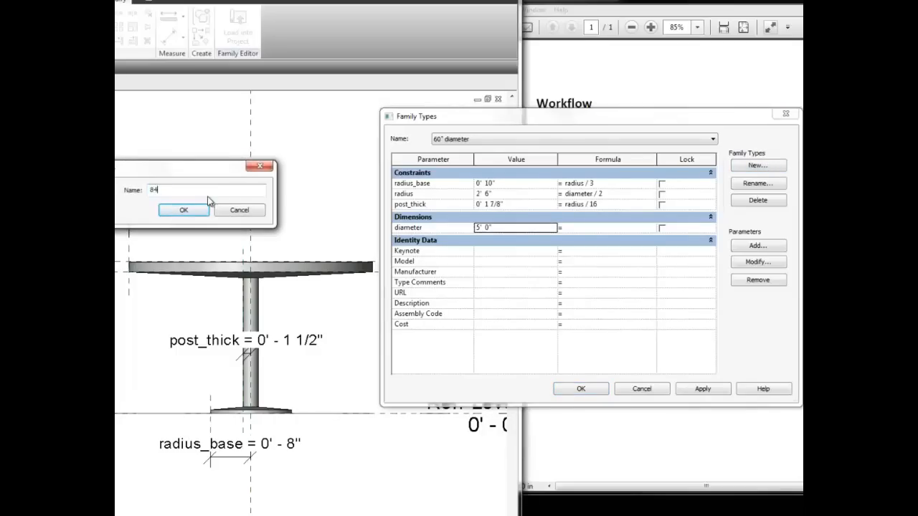
{"action": "type", "text": "\" diam\""}
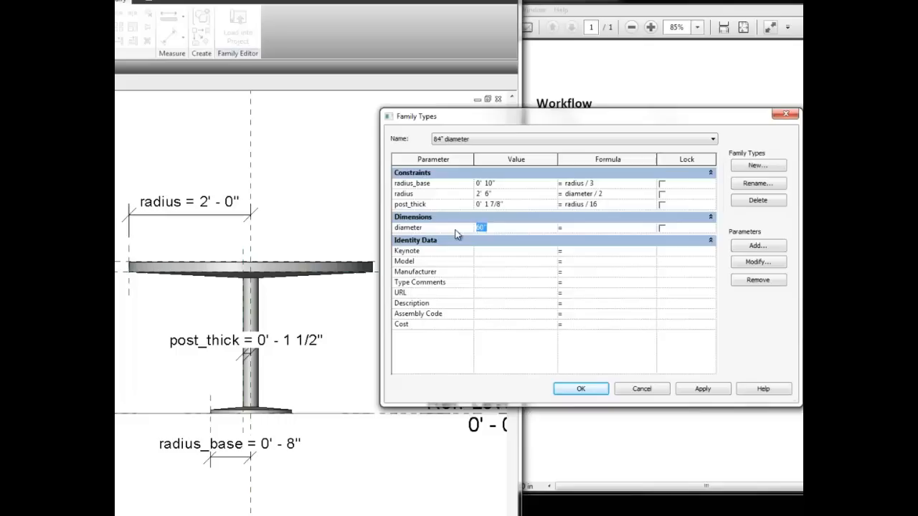
{"action": "type", "text": "84\""}
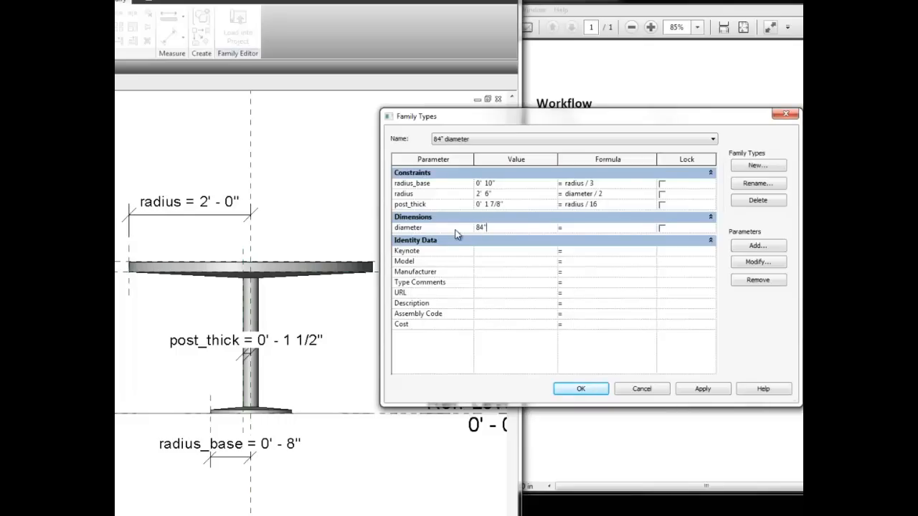
{"action": "mouse_move", "coordinate": [587, 230]}
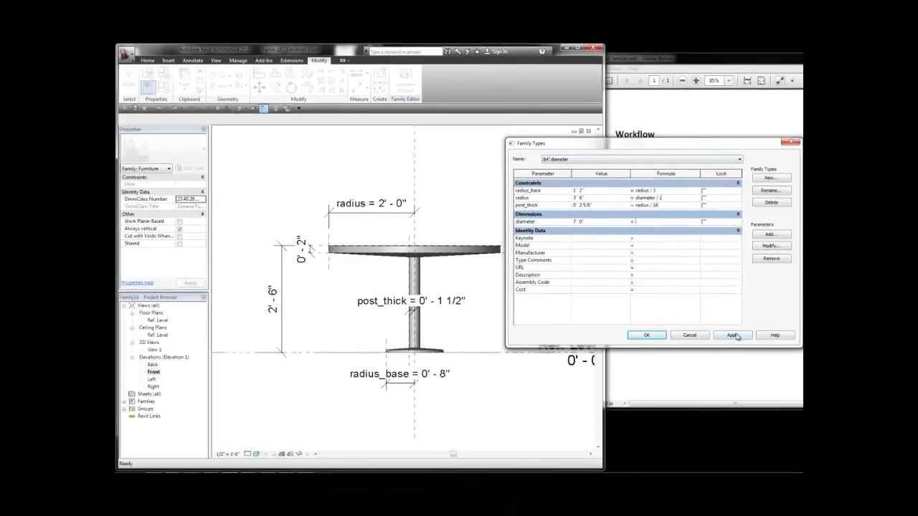
Apply the 84" diameter type, then switch to and apply the 36" diameter type
{"action": "left_click", "coordinate": [733, 335]}
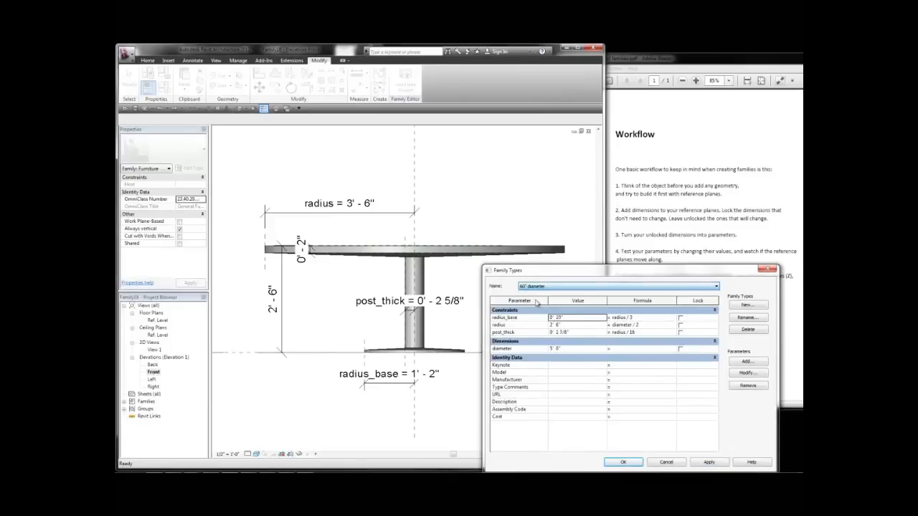
{"action": "left_click", "coordinate": [708, 461]}
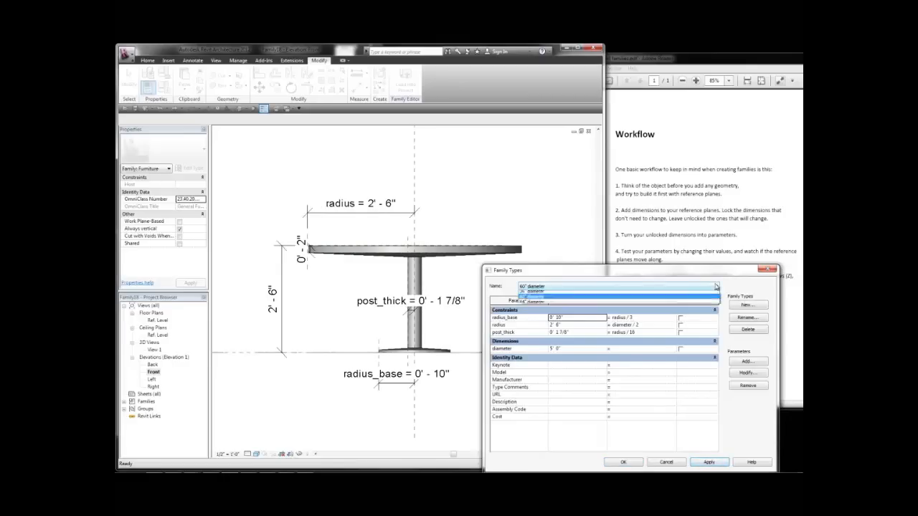
{"action": "left_click", "coordinate": [531, 293]}
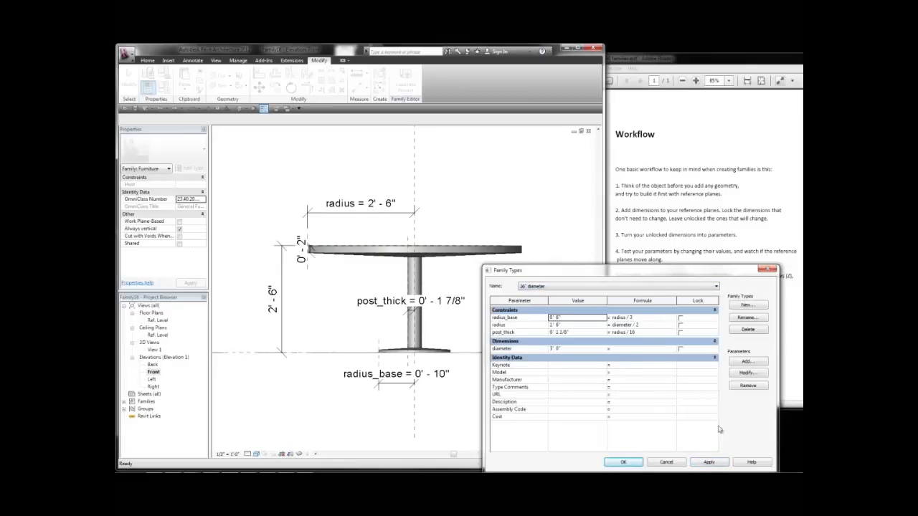
{"action": "left_click", "coordinate": [709, 462]}
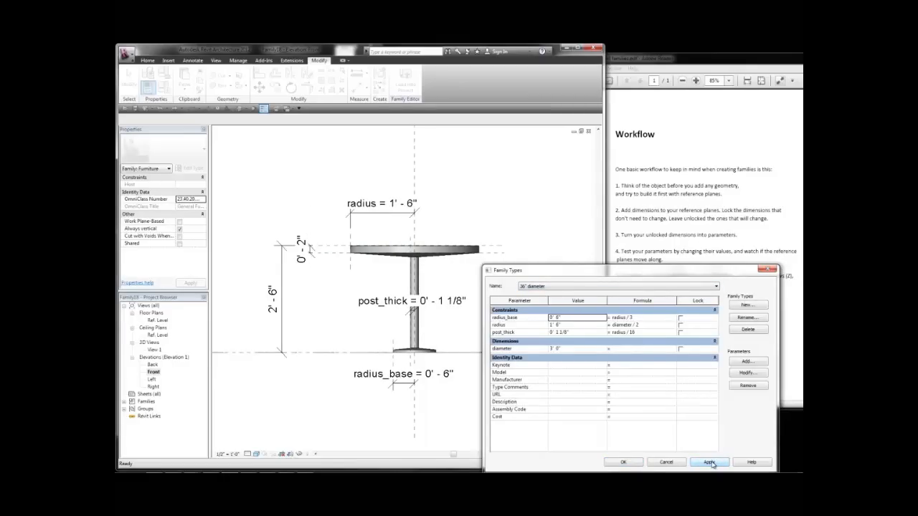